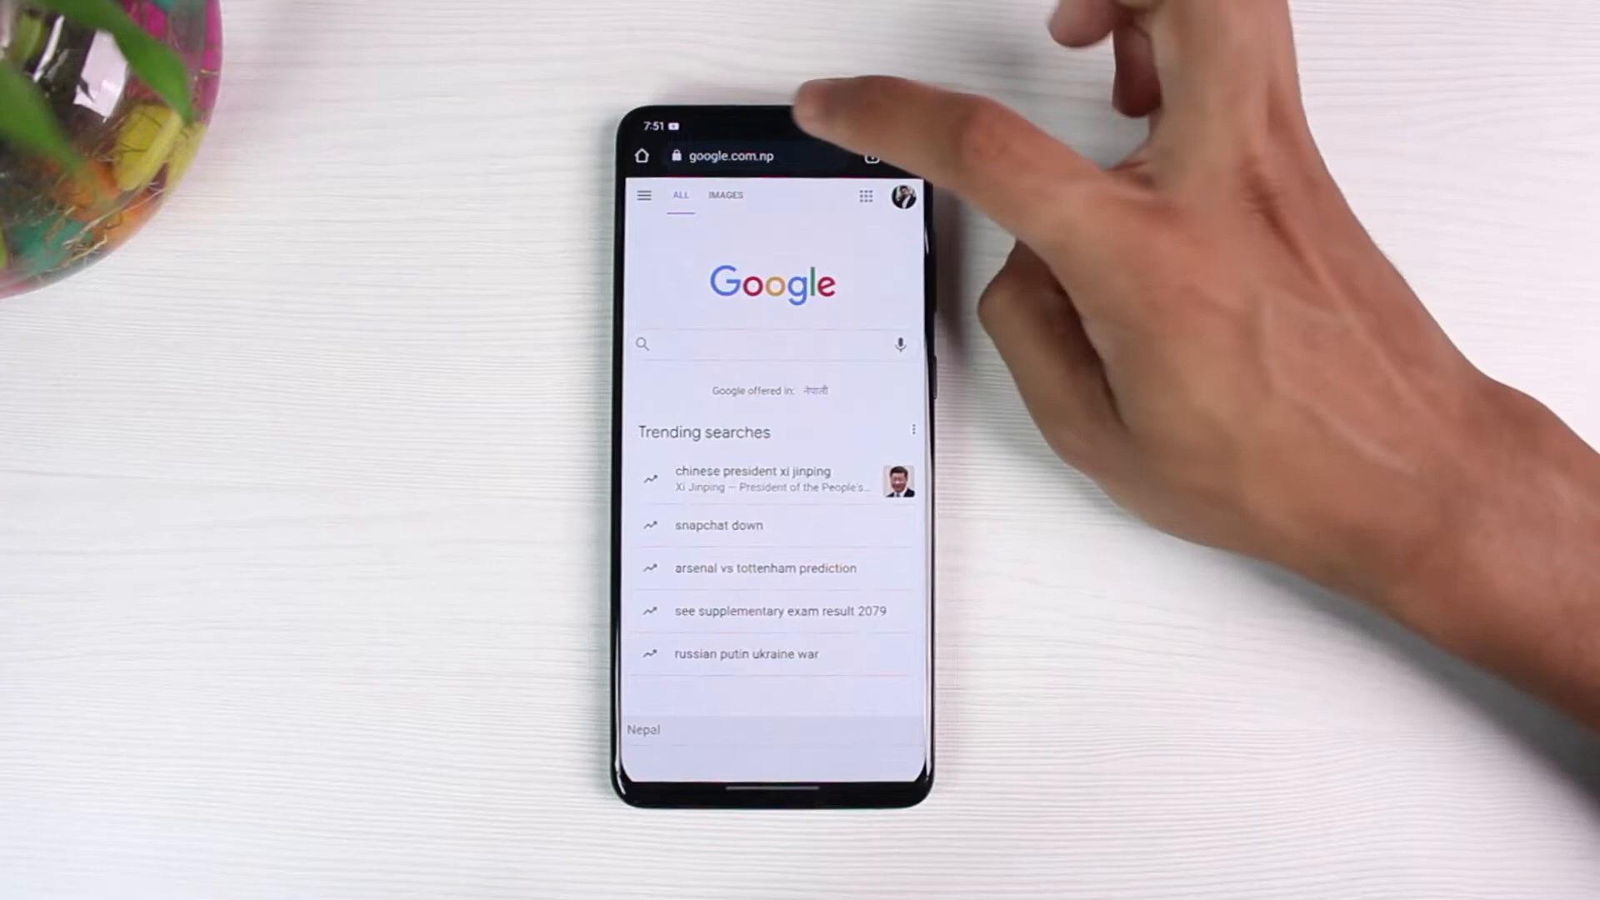
Tap the Chrome address bar to enter contacts.google.com
{"action": "left_click", "coordinate": [726, 155]}
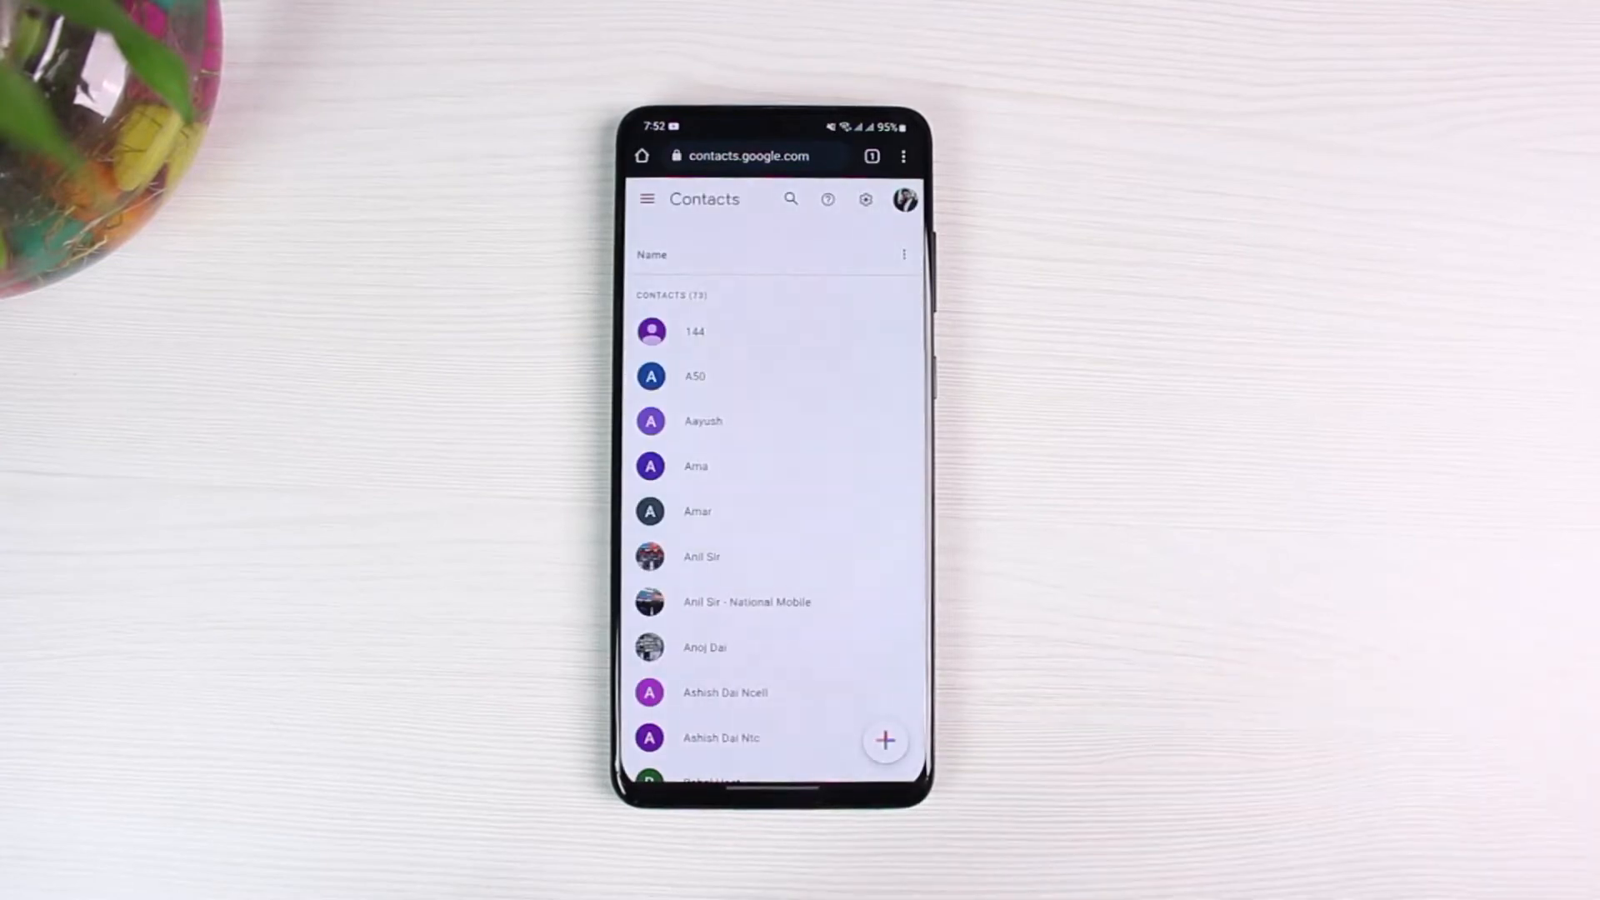
{"action": "scroll", "scroll_direction": "down", "scroll_amount": 3}
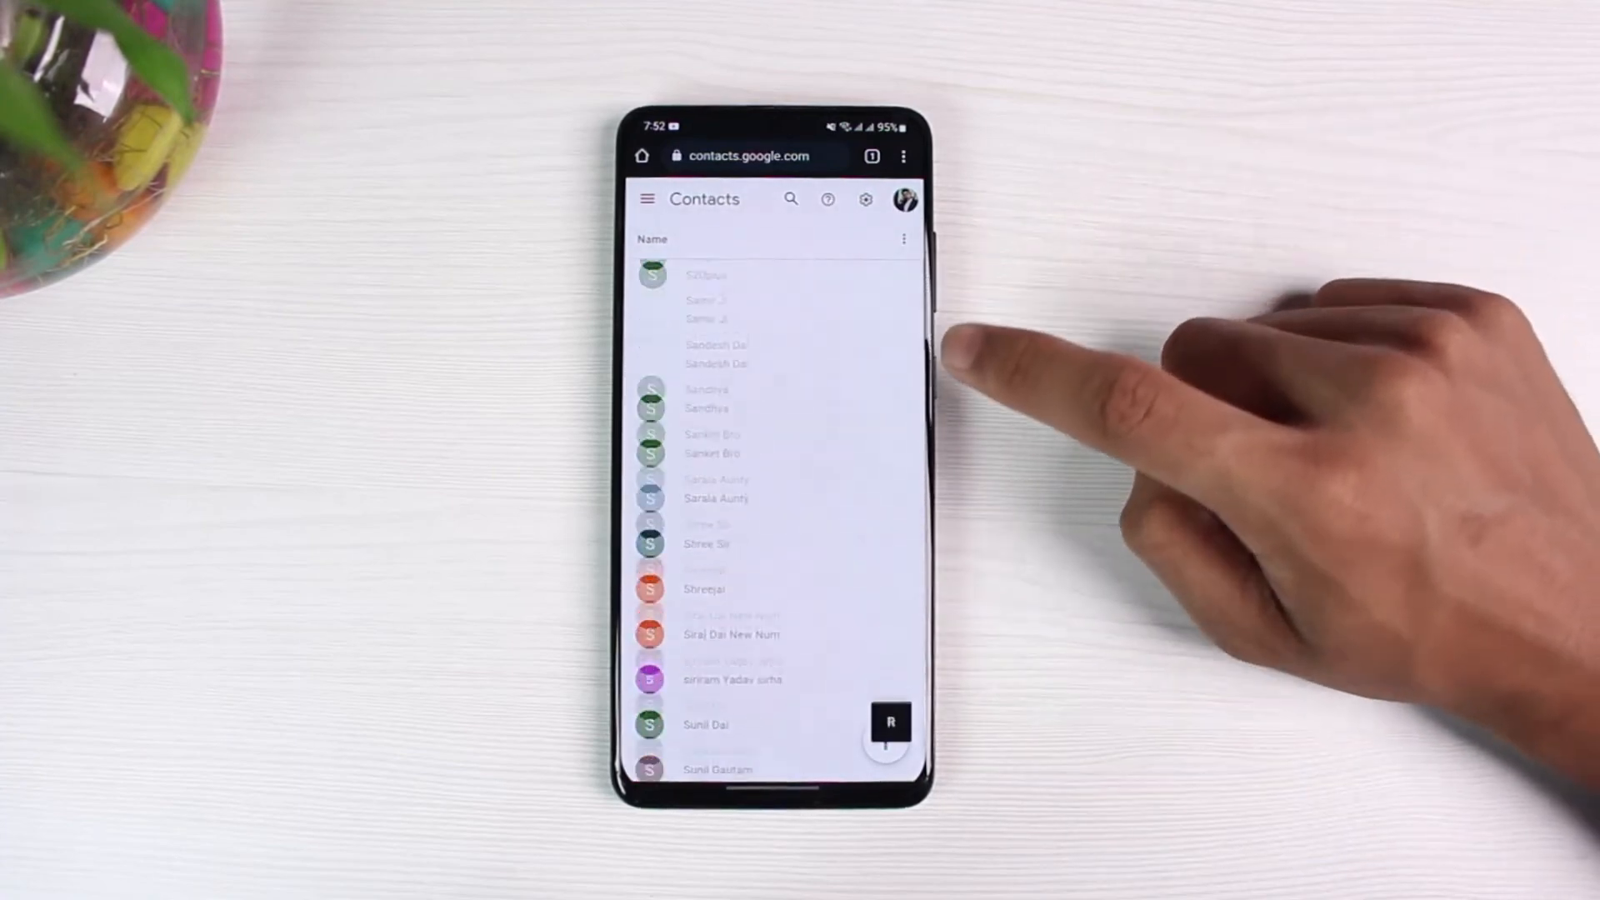
{"action": "scroll", "scroll_direction": "down", "scroll_amount": 3}
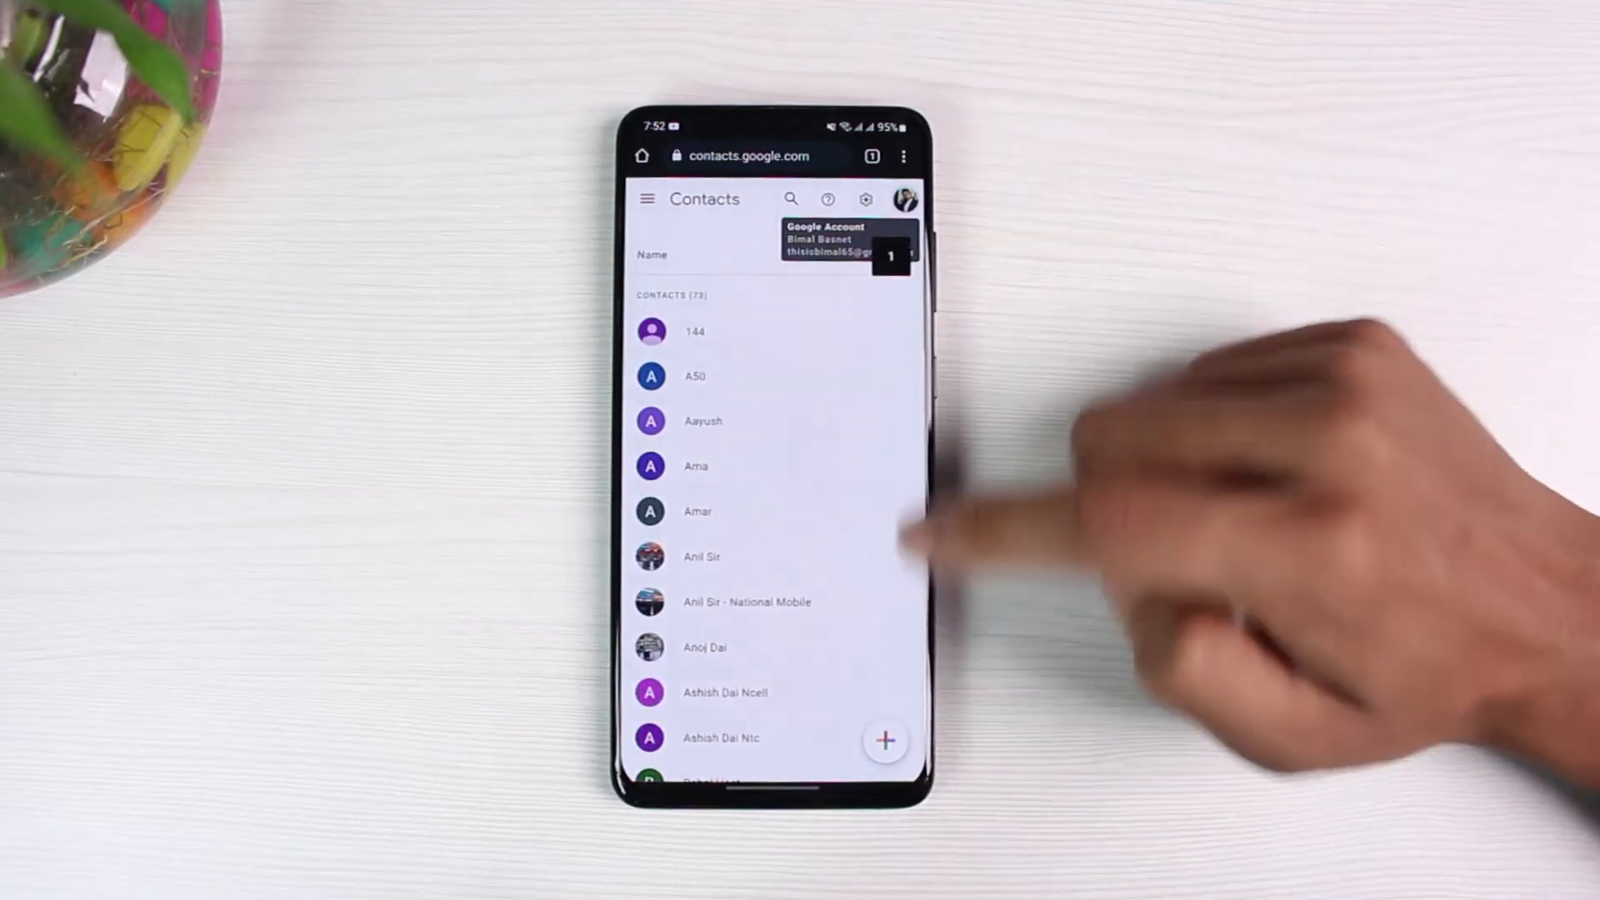
Select contacts 144 and A50 and choose Delete from the More actions menu
{"action": "left_click", "coordinate": [651, 376]}
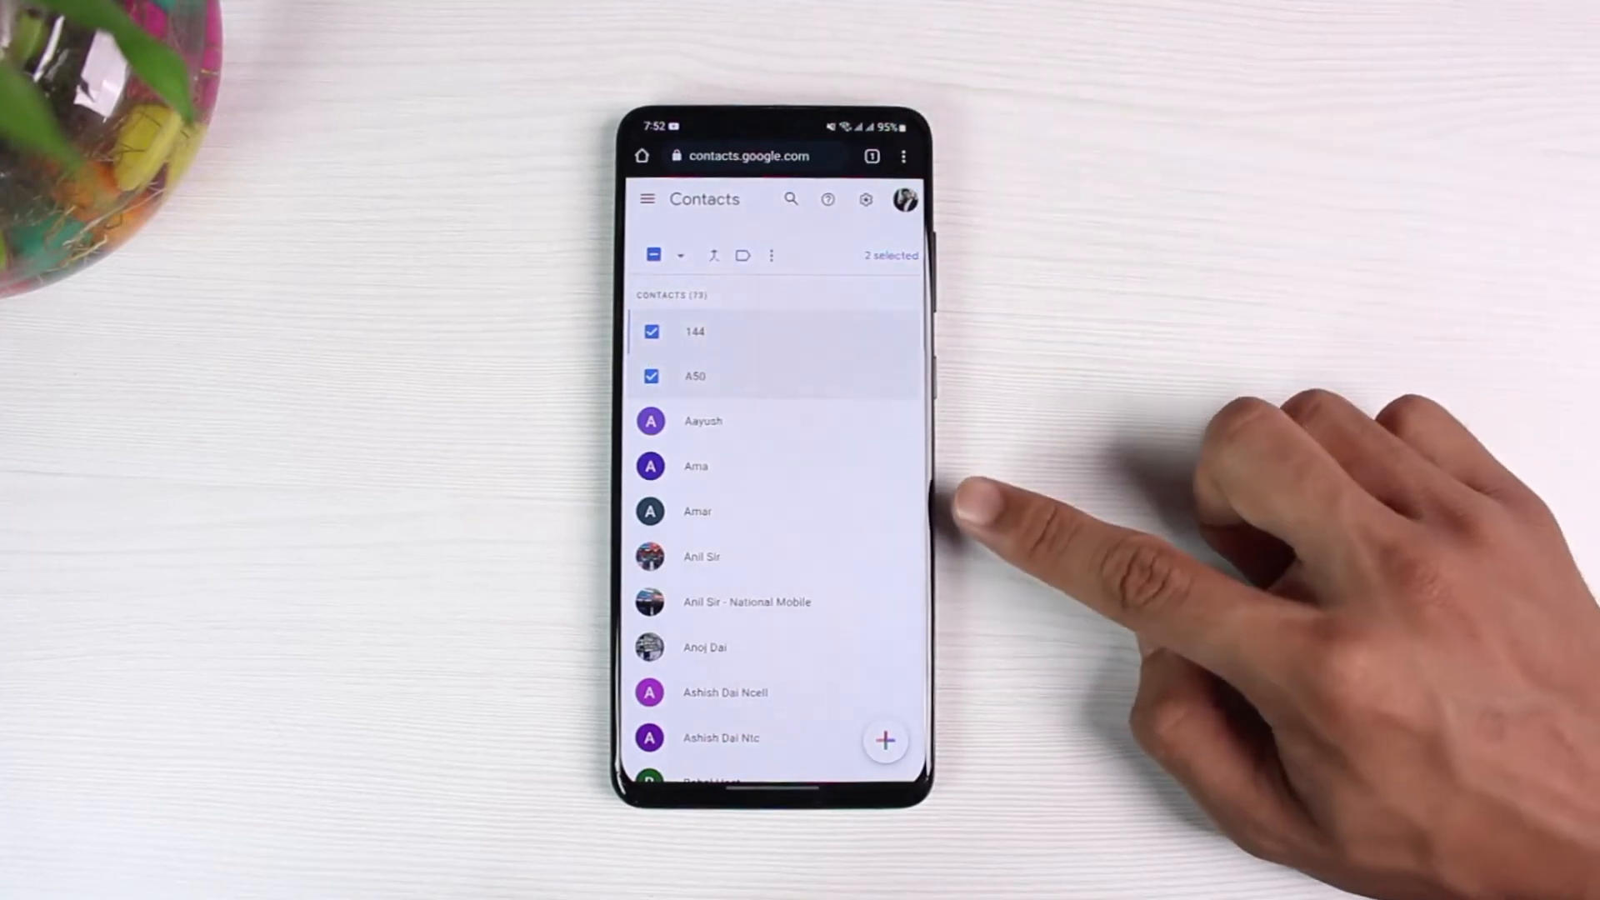
{"action": "left_click", "coordinate": [681, 255]}
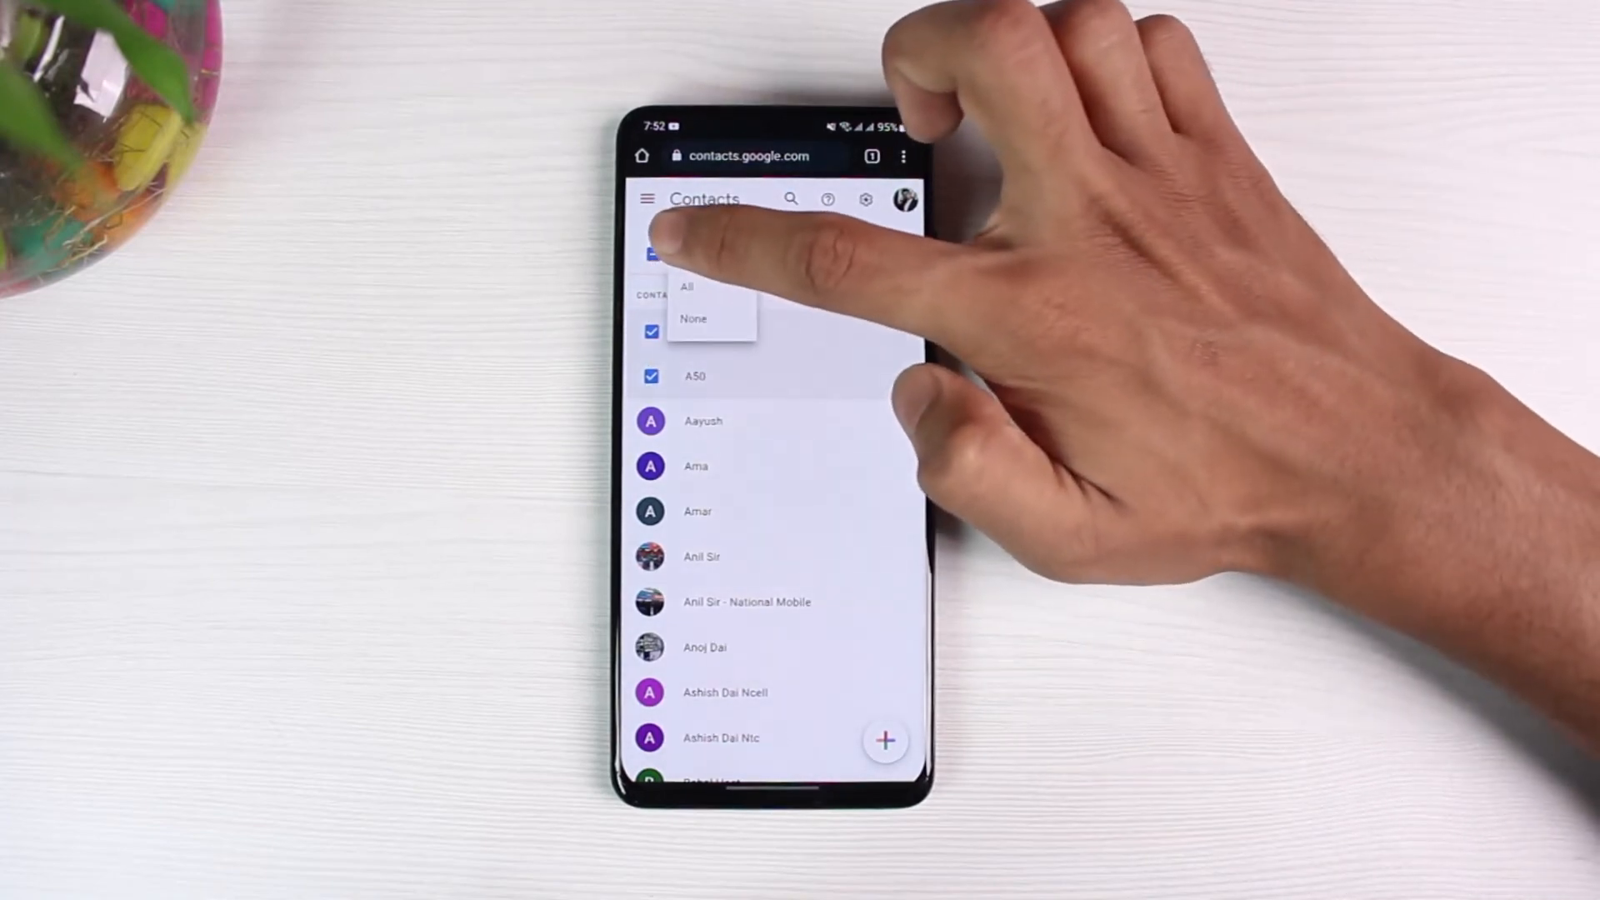
{"action": "left_click", "coordinate": [773, 256]}
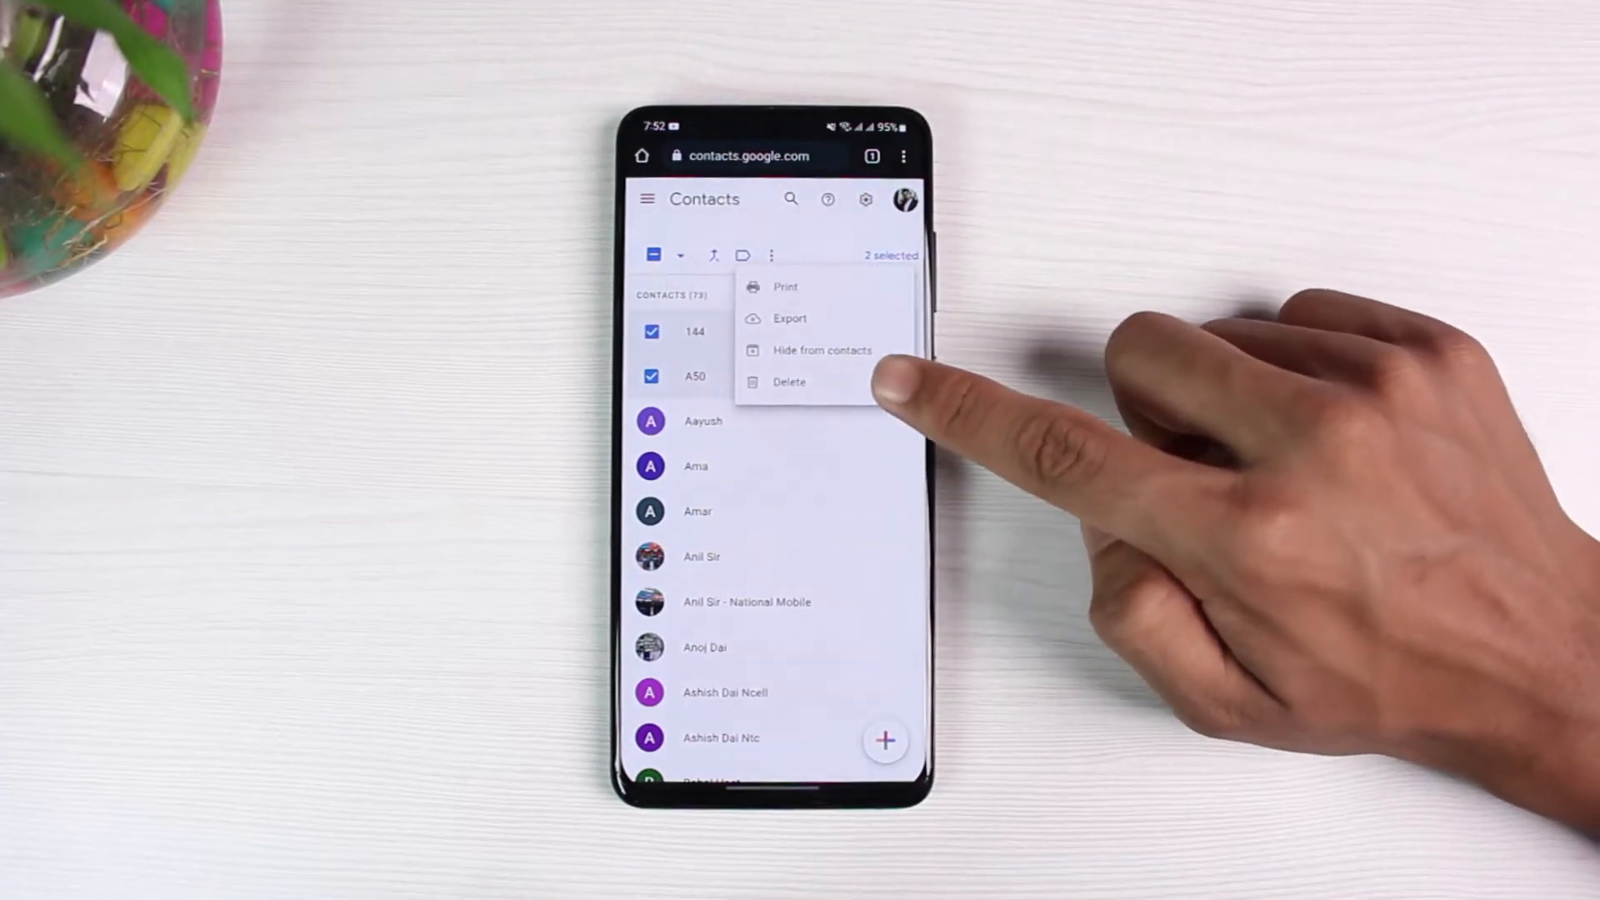
{"action": "left_click", "coordinate": [789, 382]}
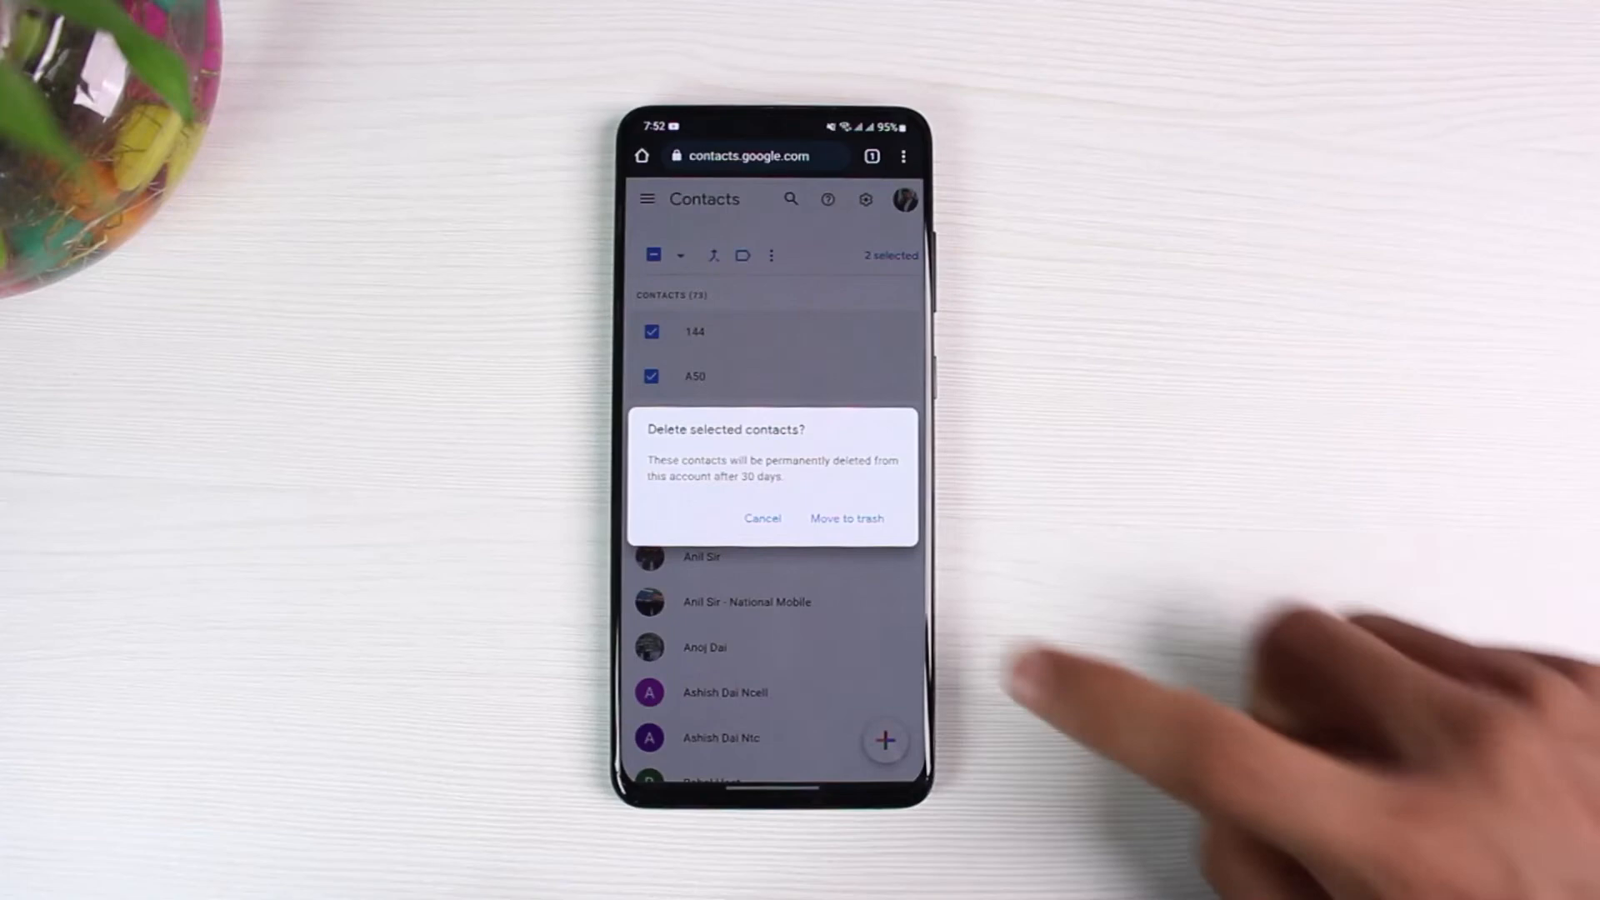
Confirm moving contacts 144 and A50 to the trash
{"action": "left_click", "coordinate": [846, 518]}
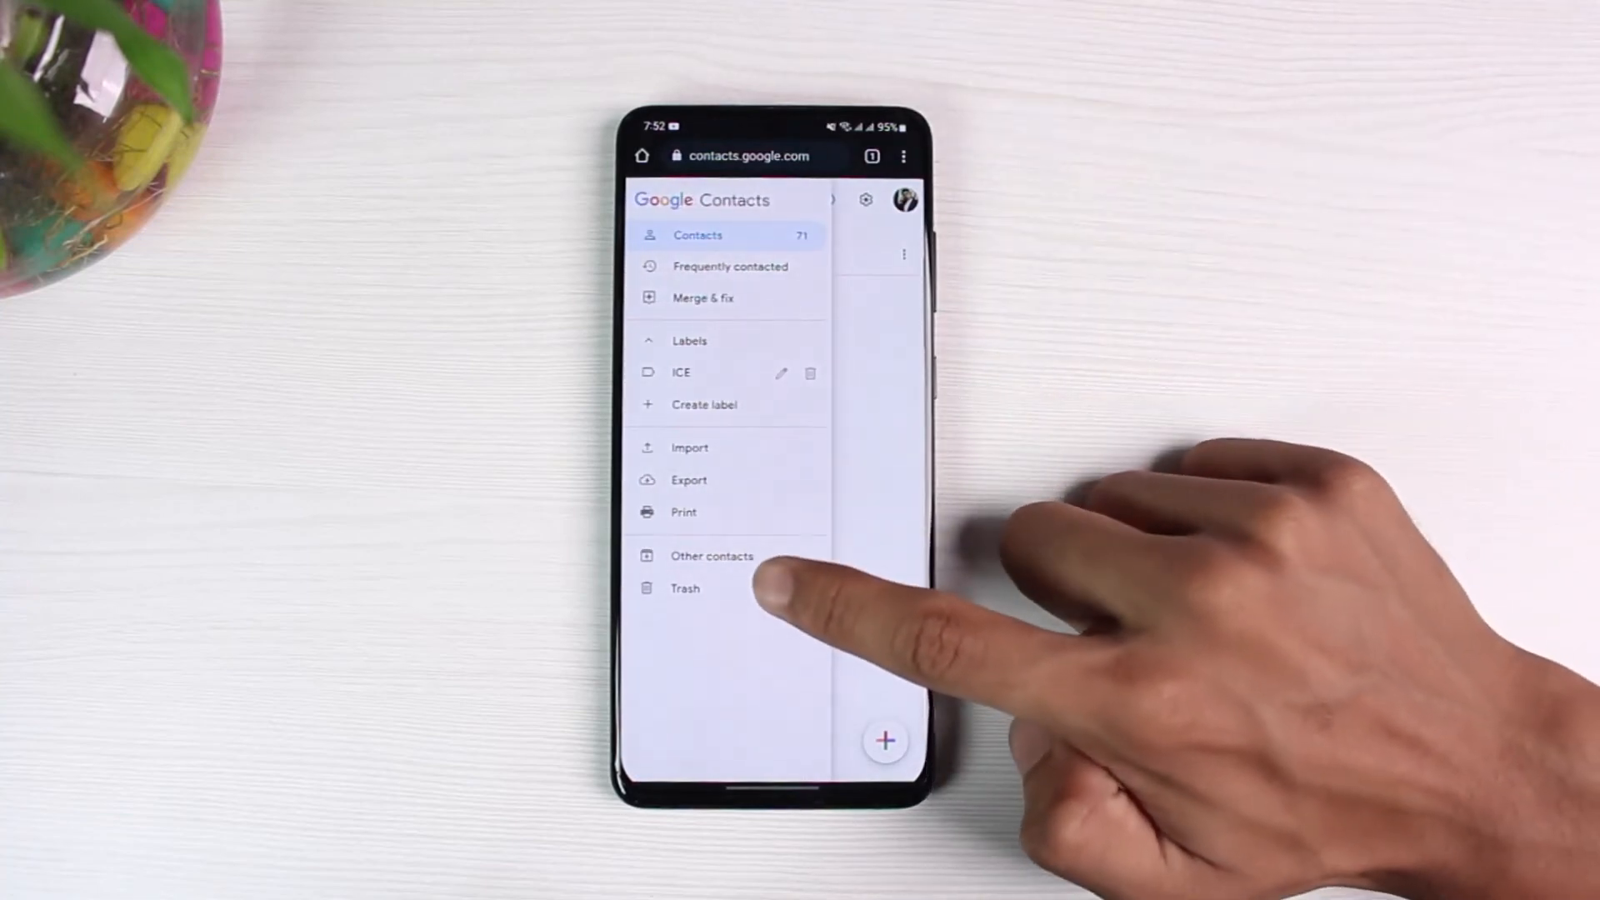
Open Trash and recover the selected contacts A50 and 144
{"action": "left_click", "coordinate": [685, 587]}
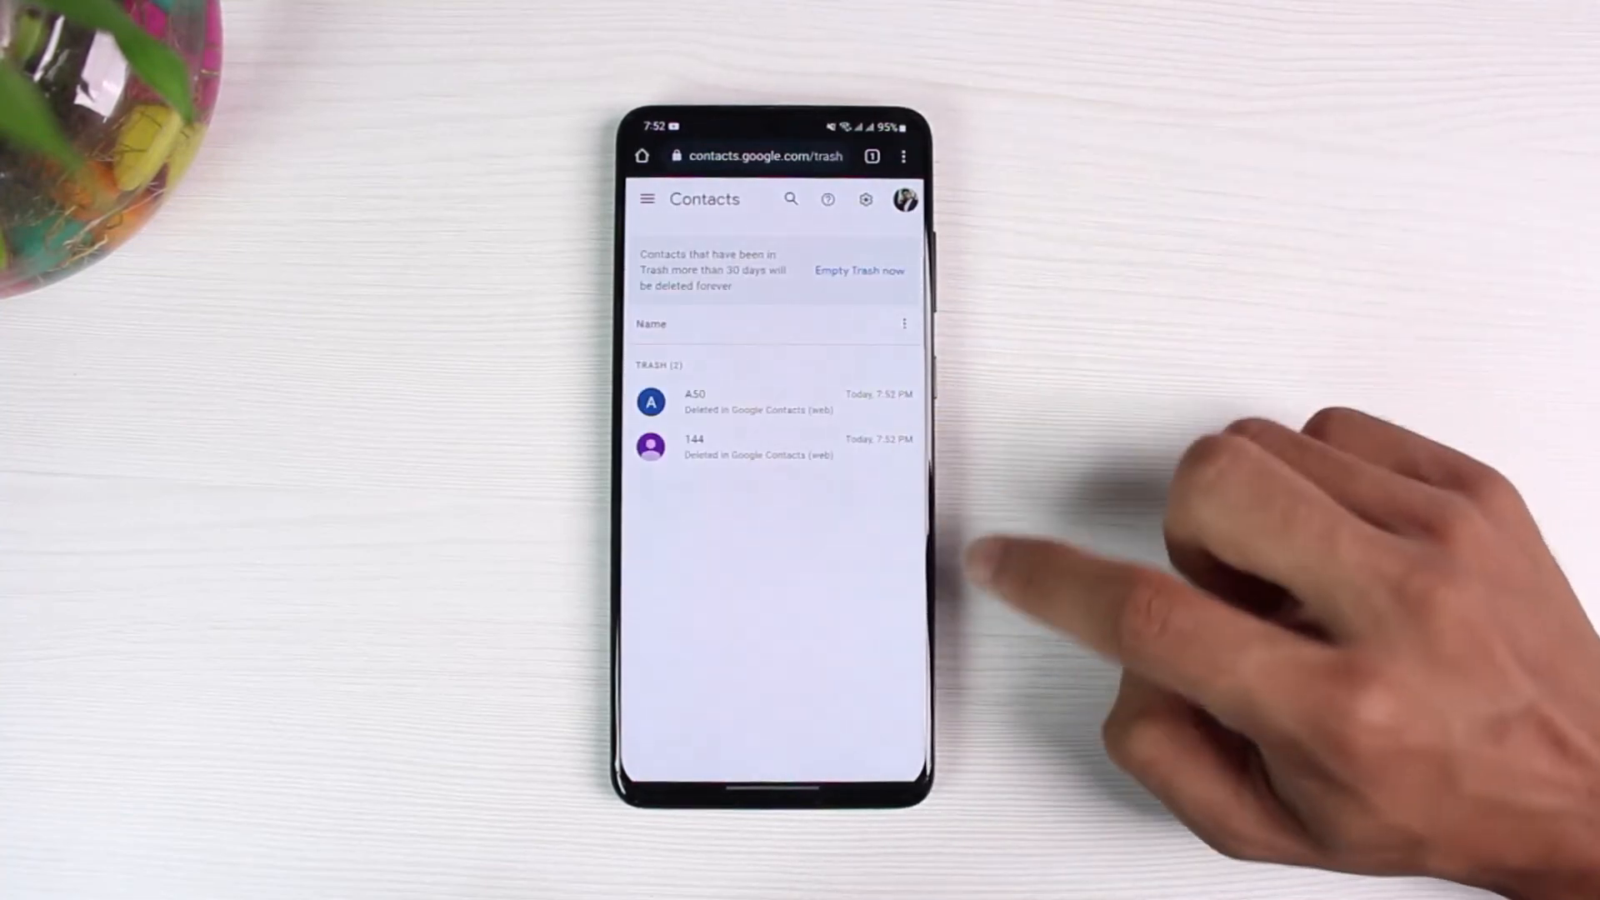
{"action": "mouse_move", "coordinate": [939, 286]}
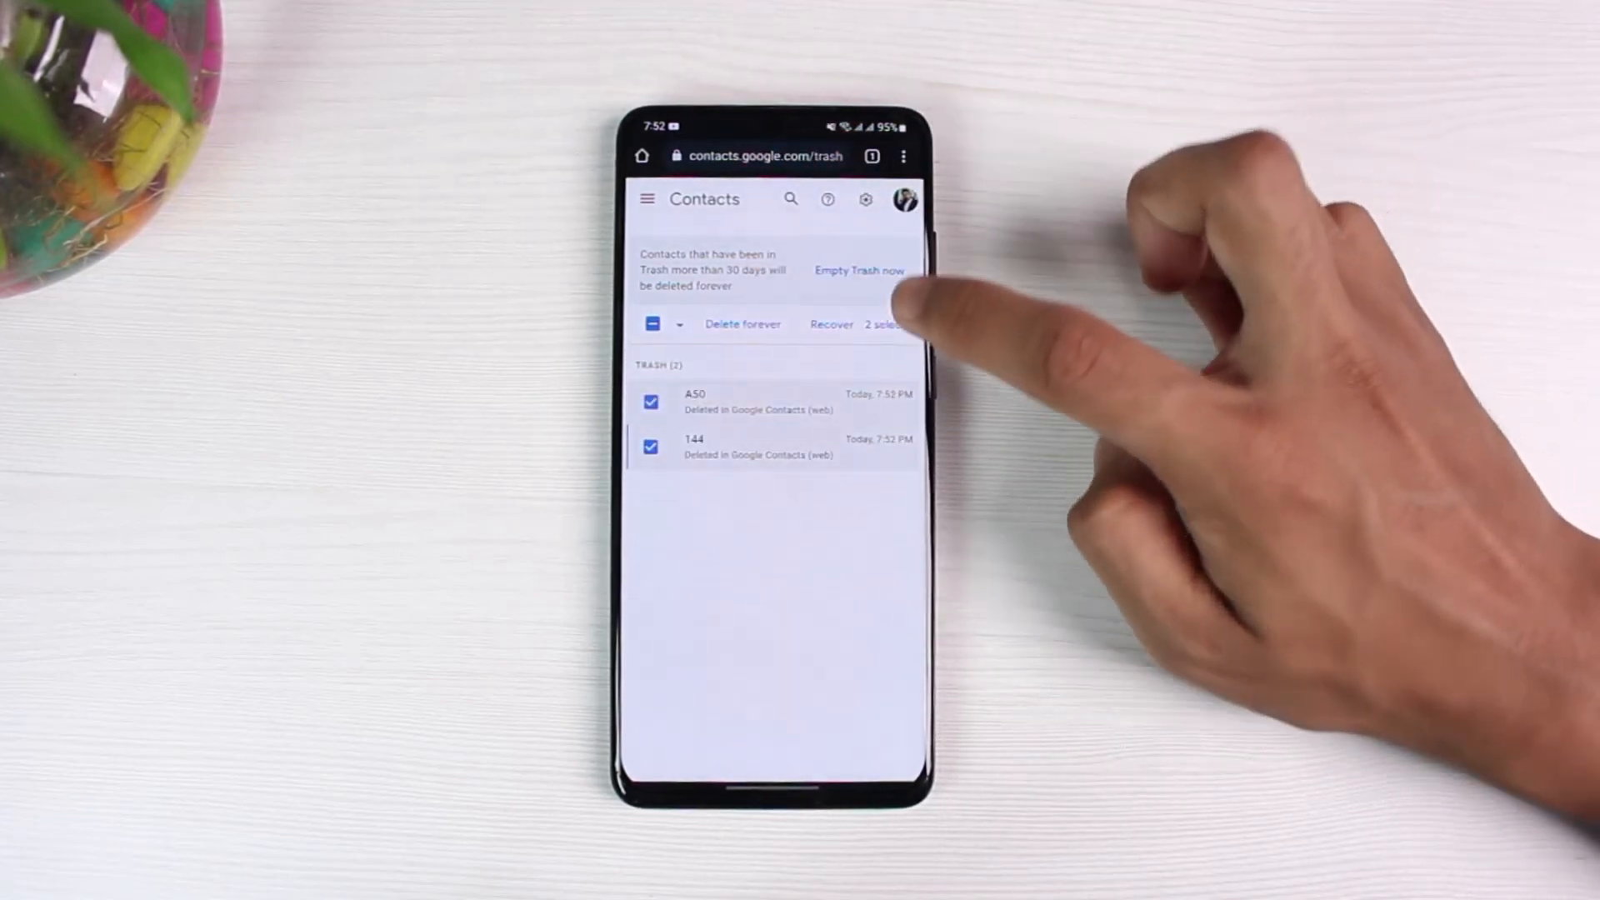
{"action": "left_click", "coordinate": [830, 324]}
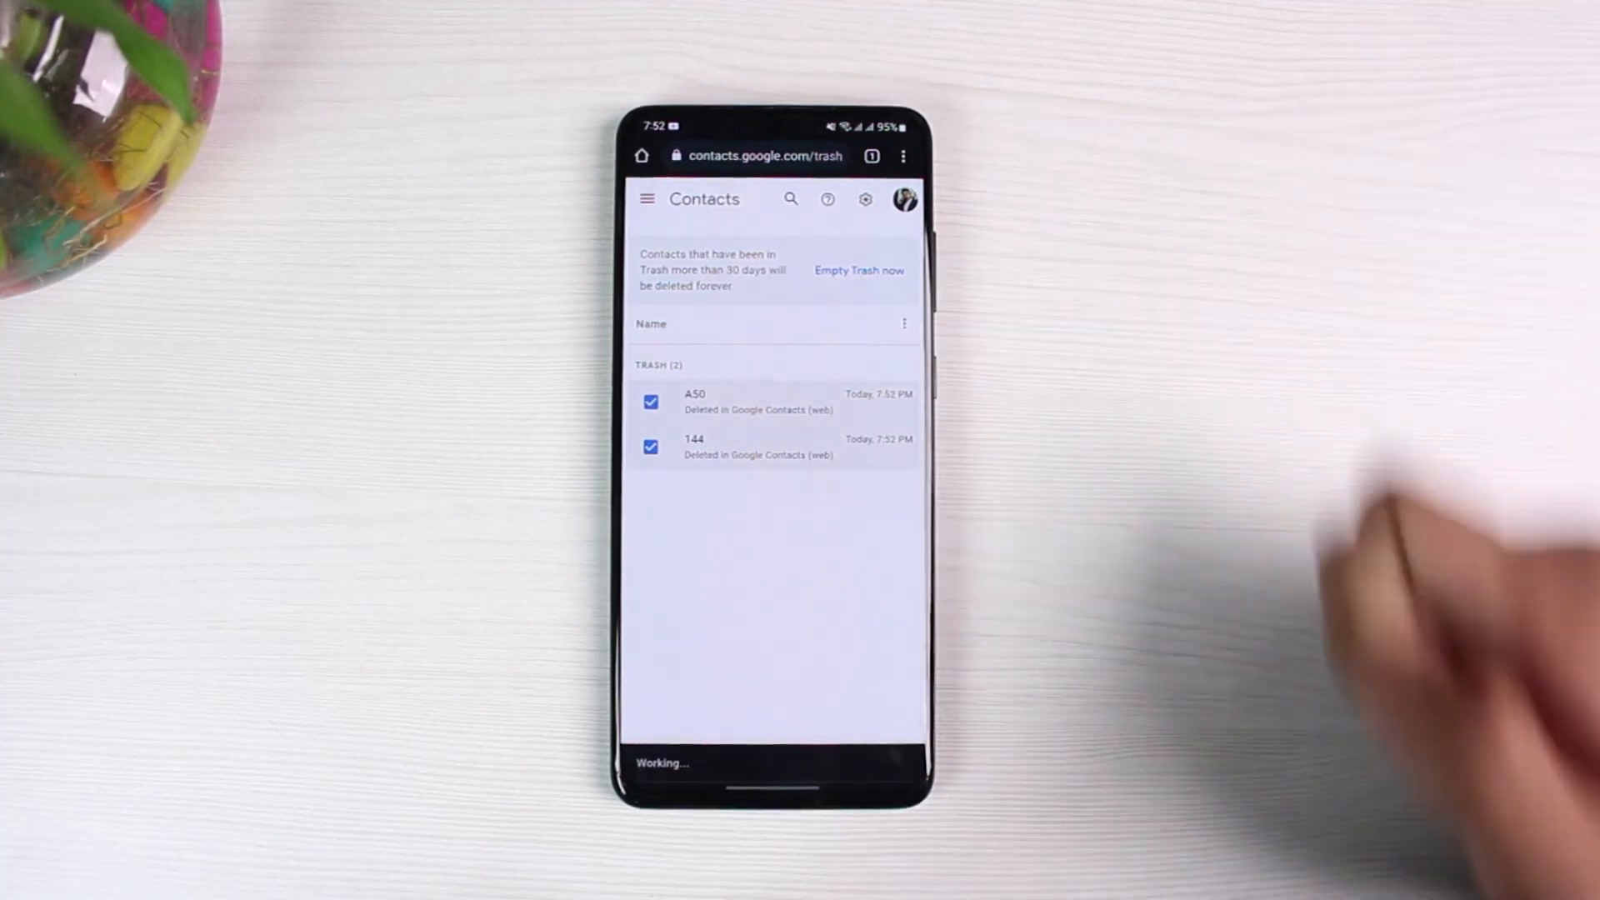